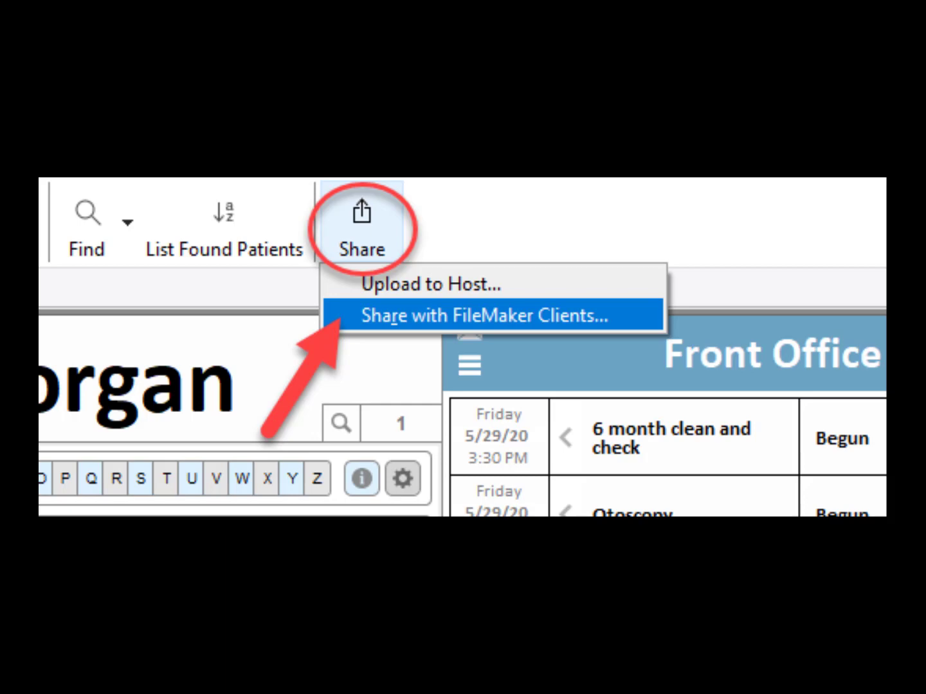
- Choose Share with FileMaker Clients to share the open database on the network
{"action": "left_click", "coordinate": [486, 315]}
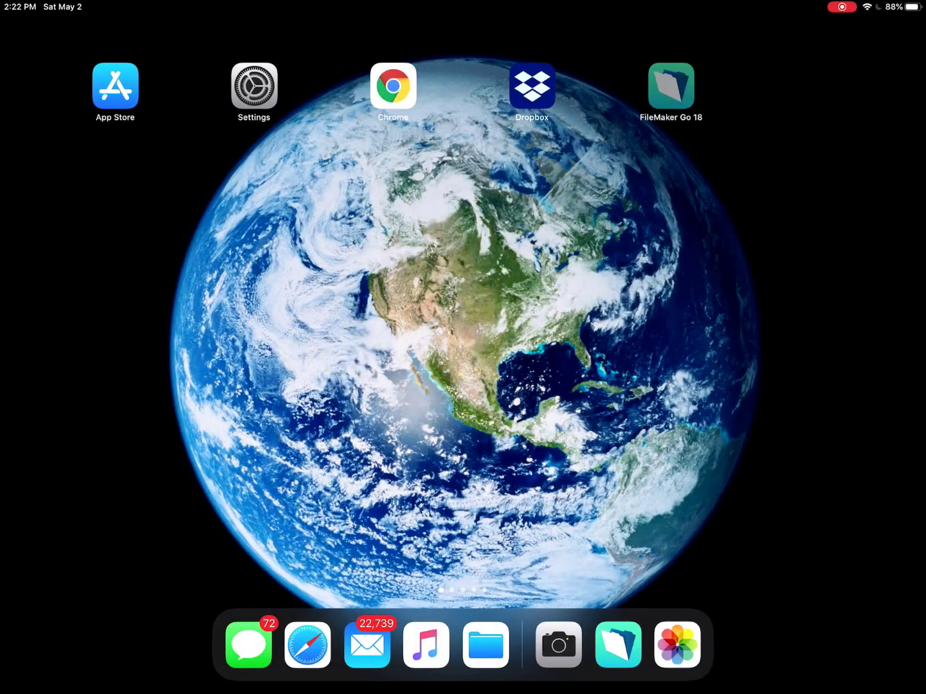
- Add a favourite host with address 192.168.0.11:5003 and save it
{"action": "left_click", "coordinate": [671, 85]}
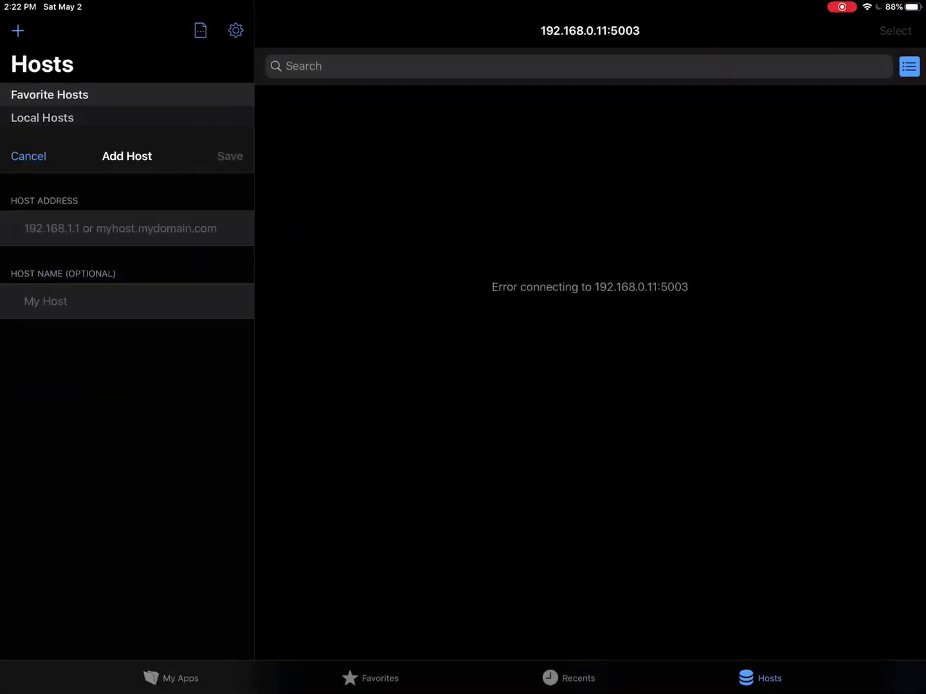
{"action": "type", "text": "1"}
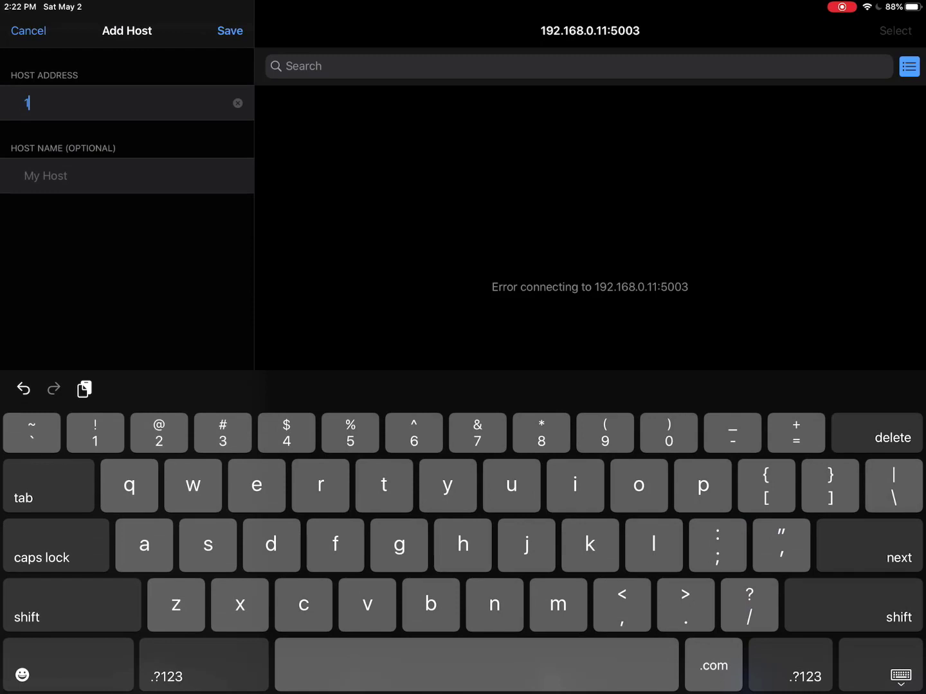
{"action": "type", "text": "92."}
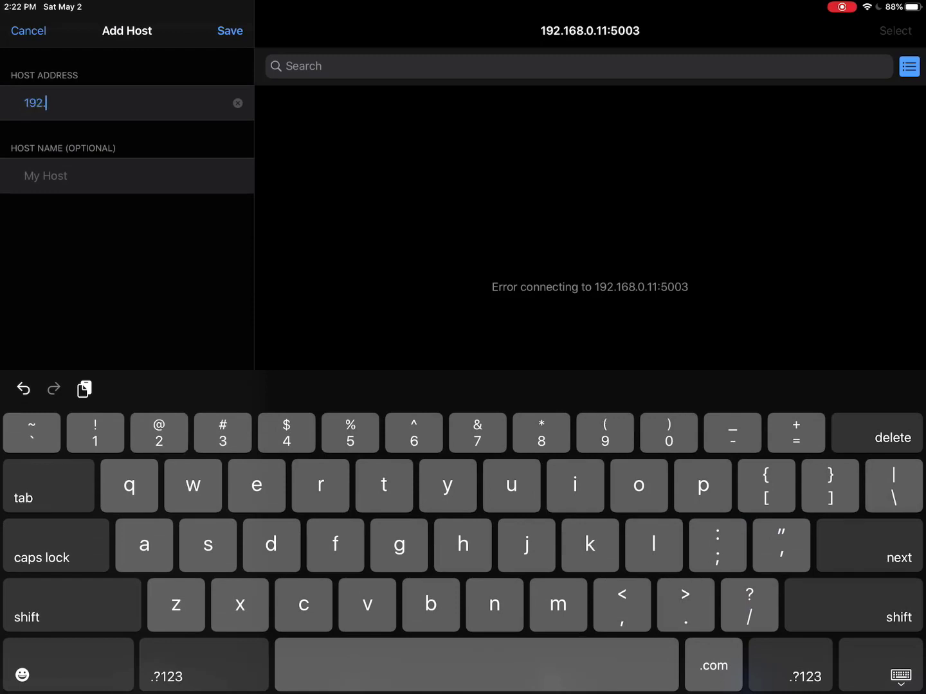
{"action": "type", "text": "168.0.11:5"}
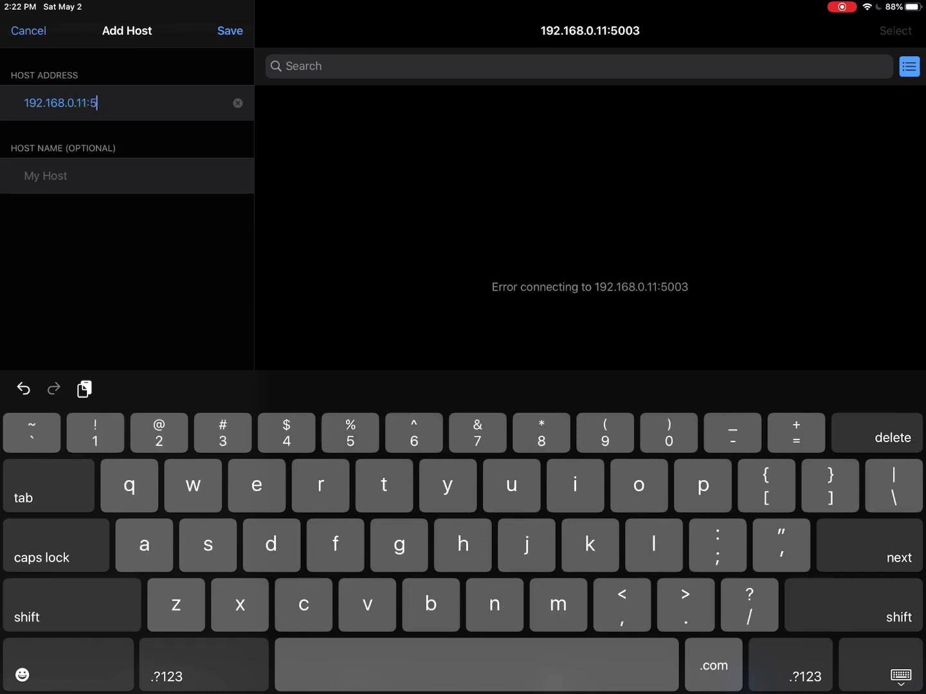
{"action": "type", "text": "003"}
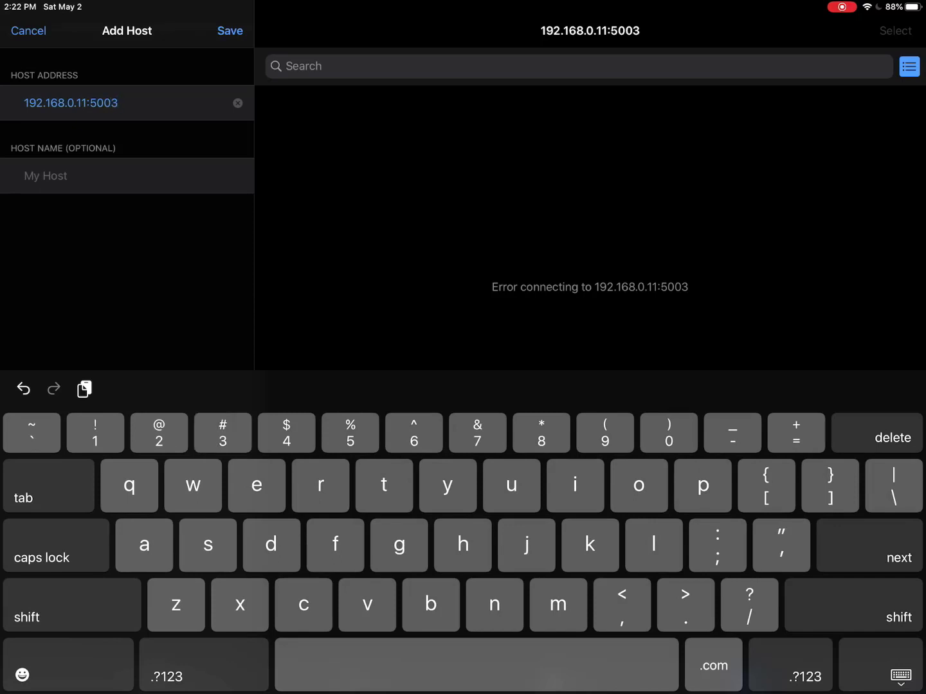
{"action": "left_click", "coordinate": [229, 31]}
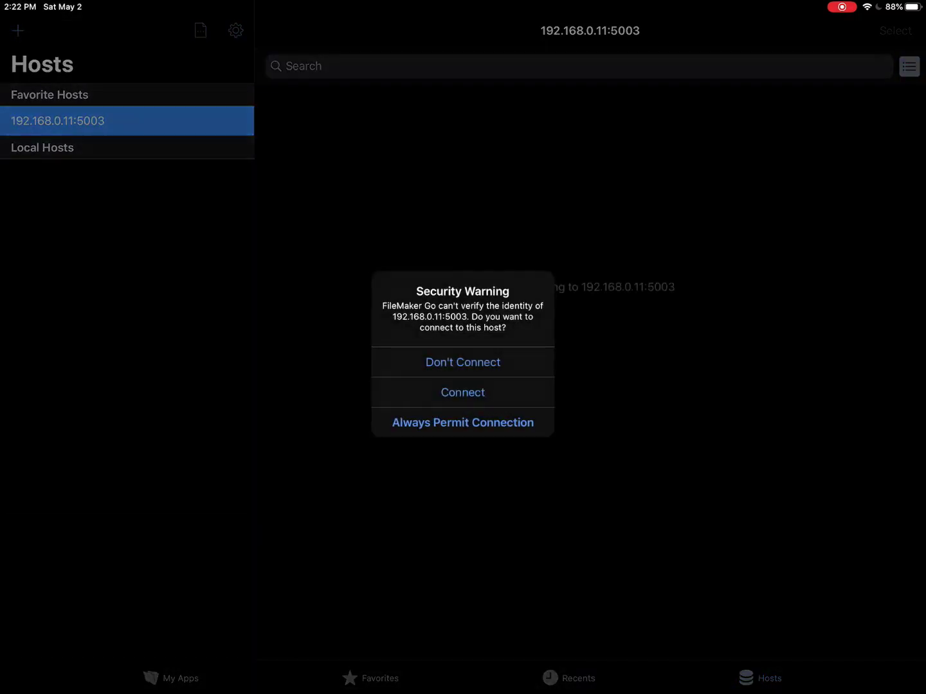
- Always permit the unverified host, then sign into HearForm with account 'user' to reach the patient screen
{"action": "left_click", "coordinate": [462, 392]}
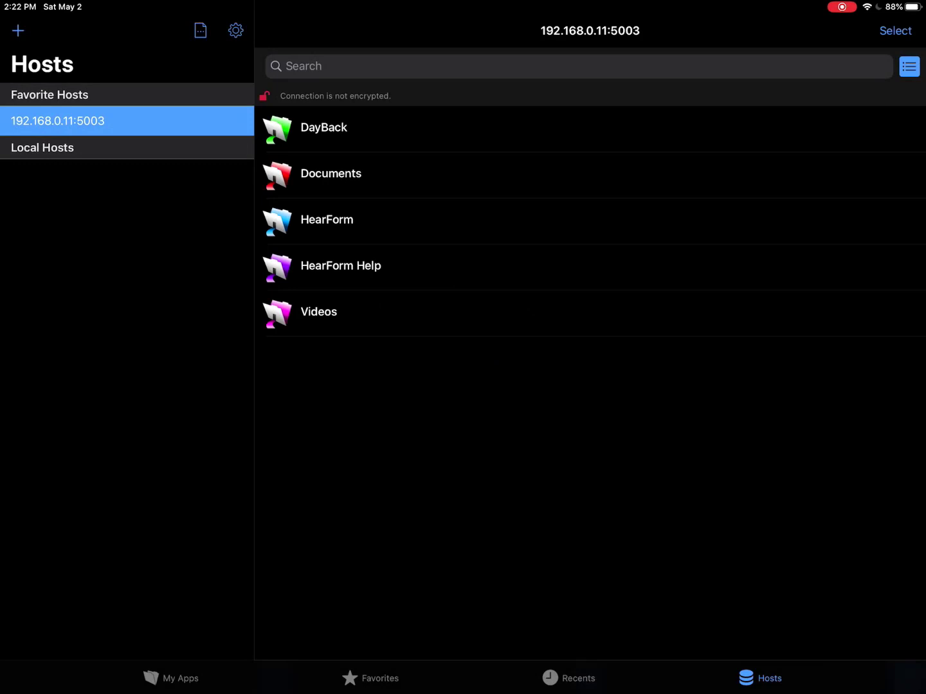
{"action": "left_click", "coordinate": [327, 219]}
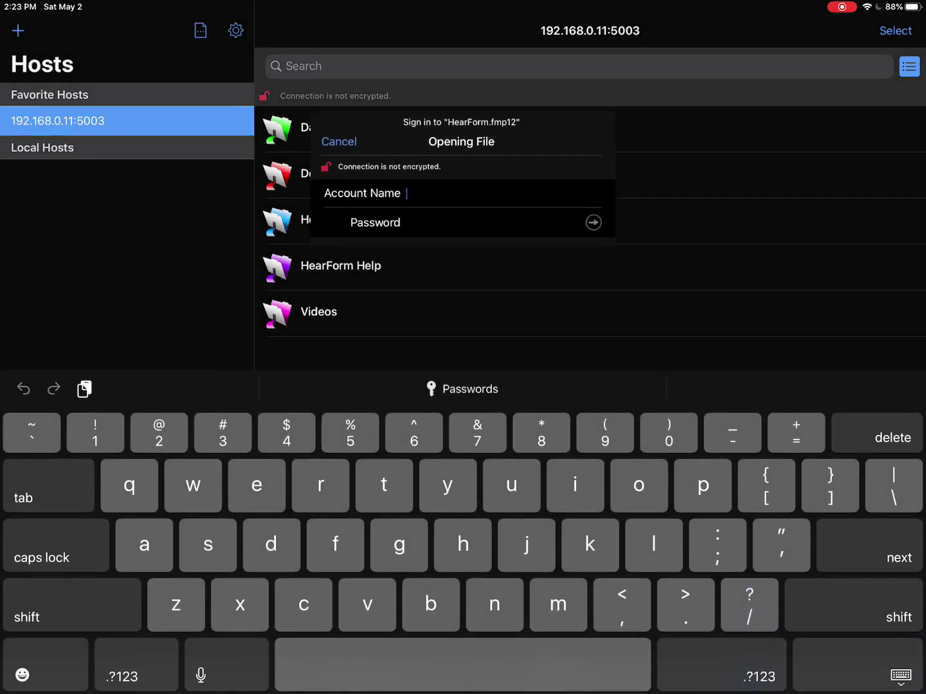
{"action": "type", "text": "user"}
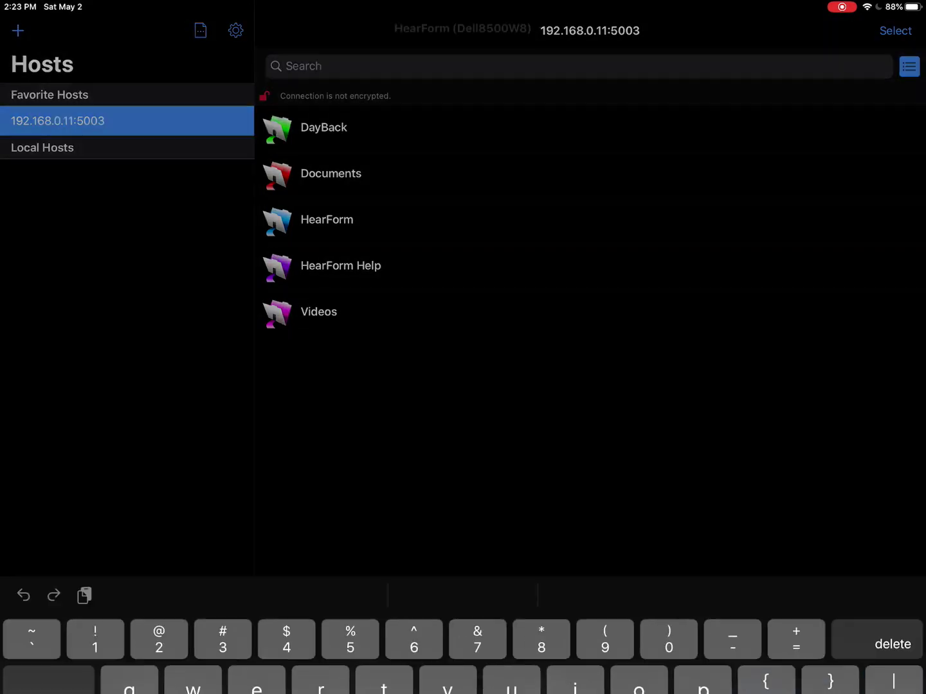
{"action": "left_click", "coordinate": [327, 219]}
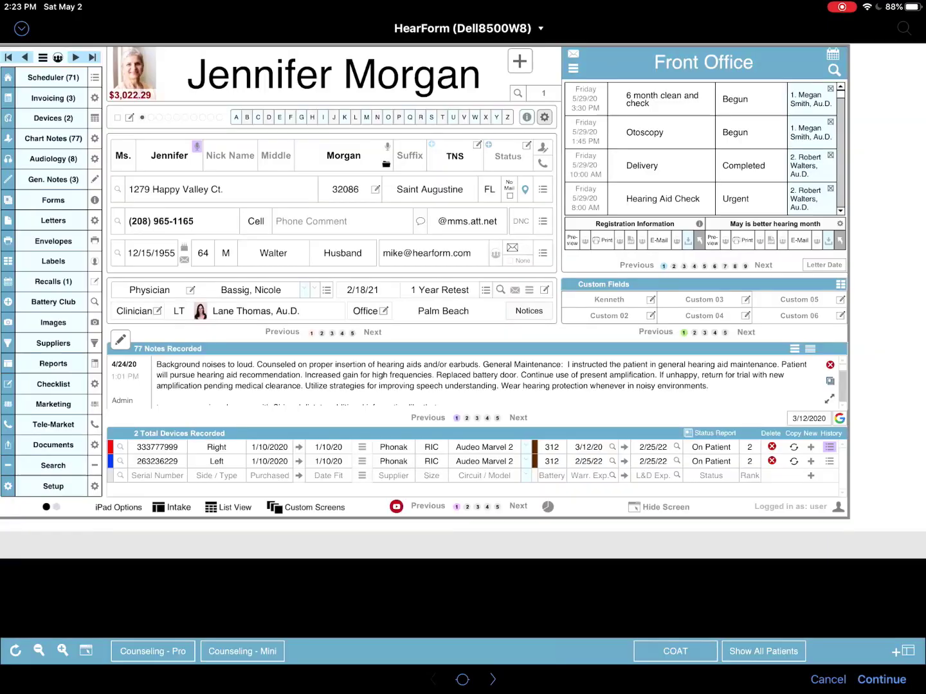